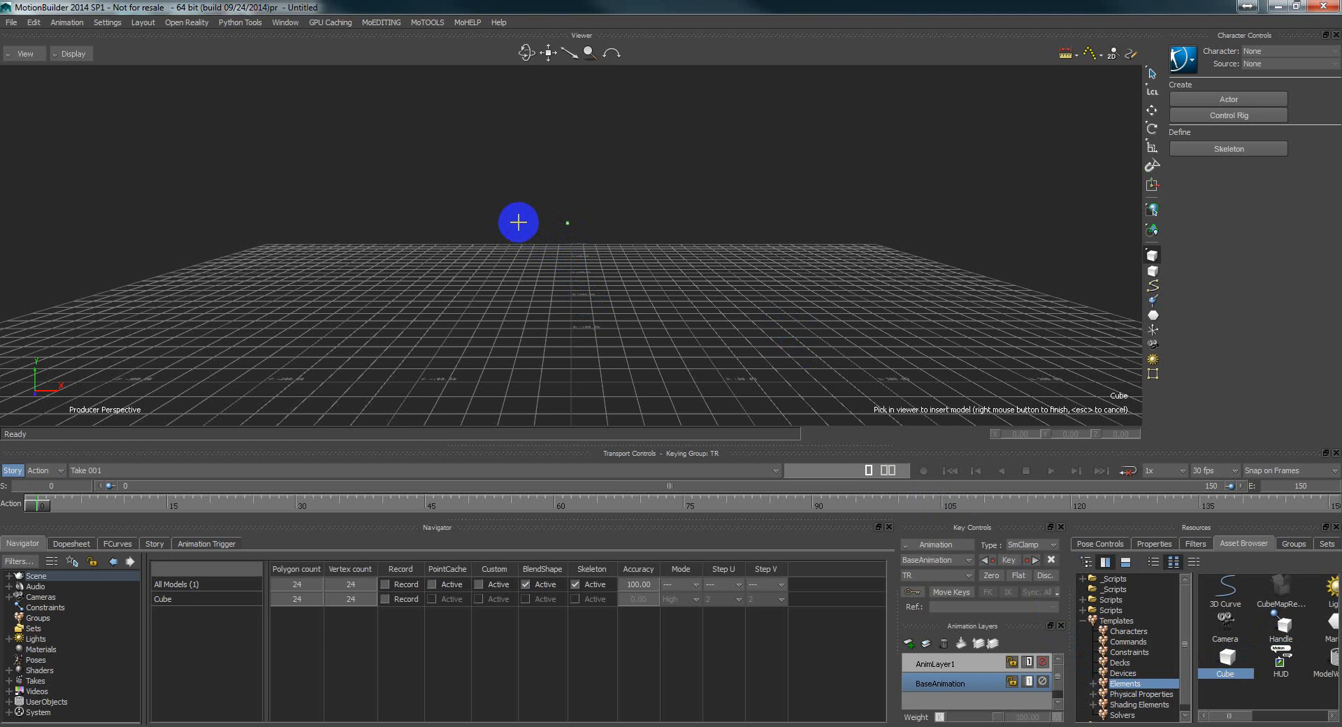
Place four more small cubes at different spots above the grid.
{"action": "left_click", "coordinate": [599, 275]}
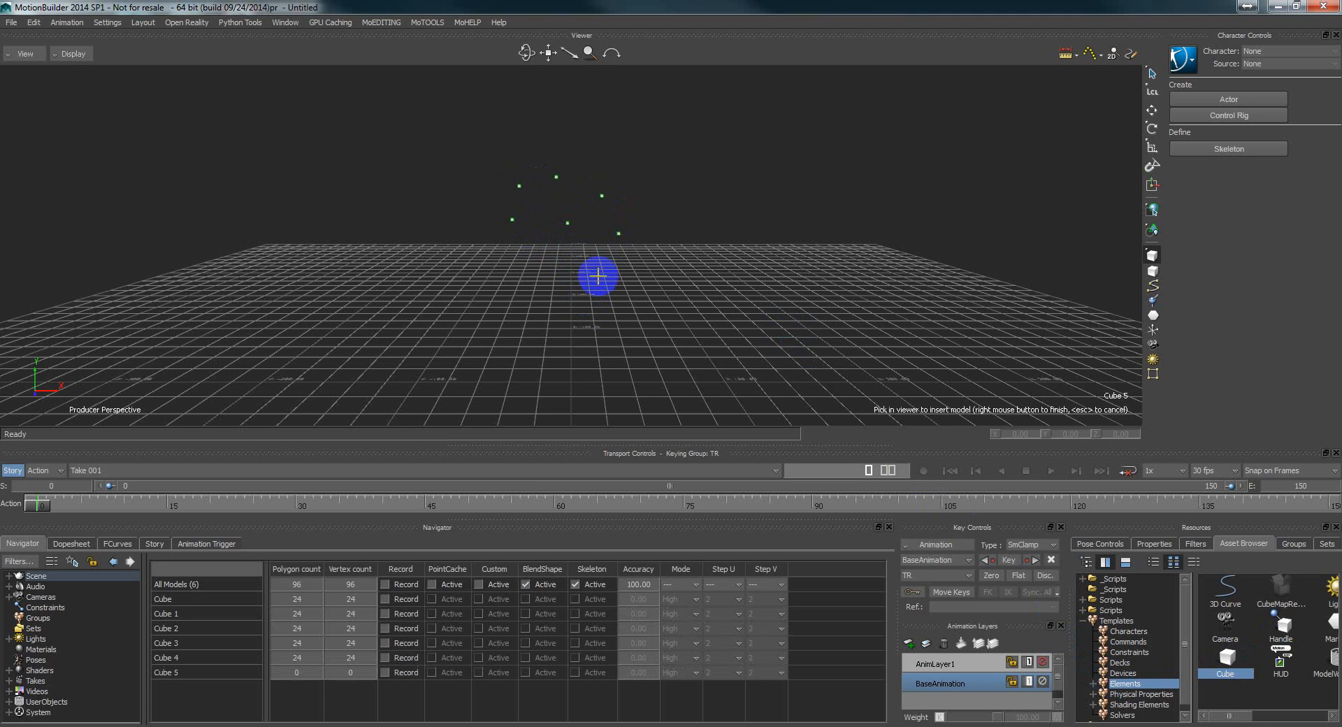
{"action": "left_click", "coordinate": [663, 297]}
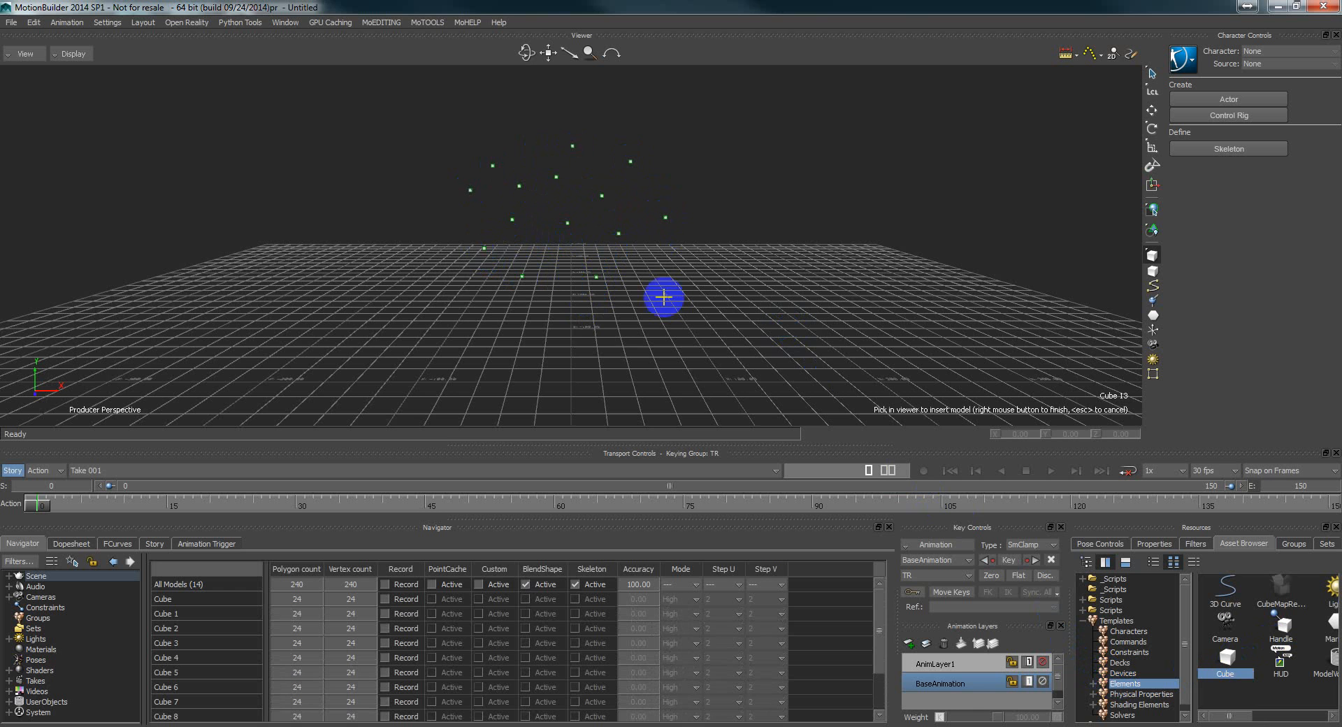
{"action": "left_click", "coordinate": [709, 222]}
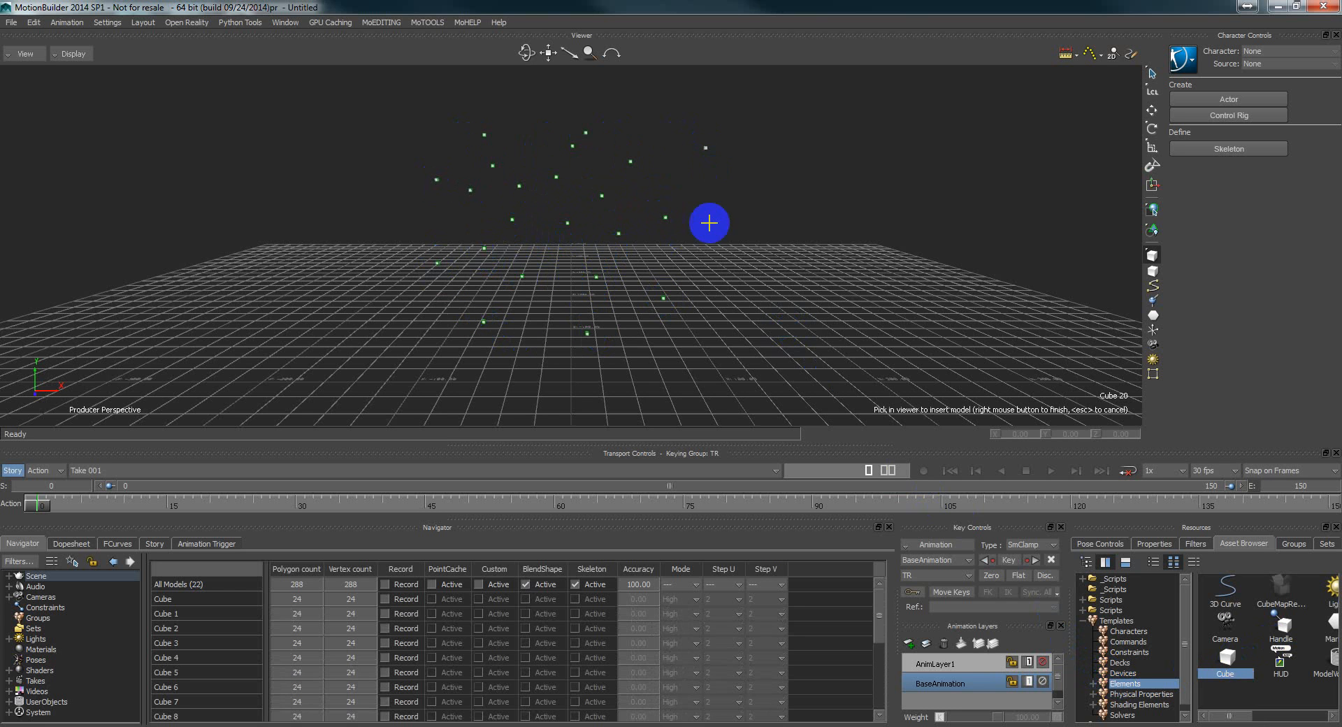
{"action": "left_click", "coordinate": [724, 236]}
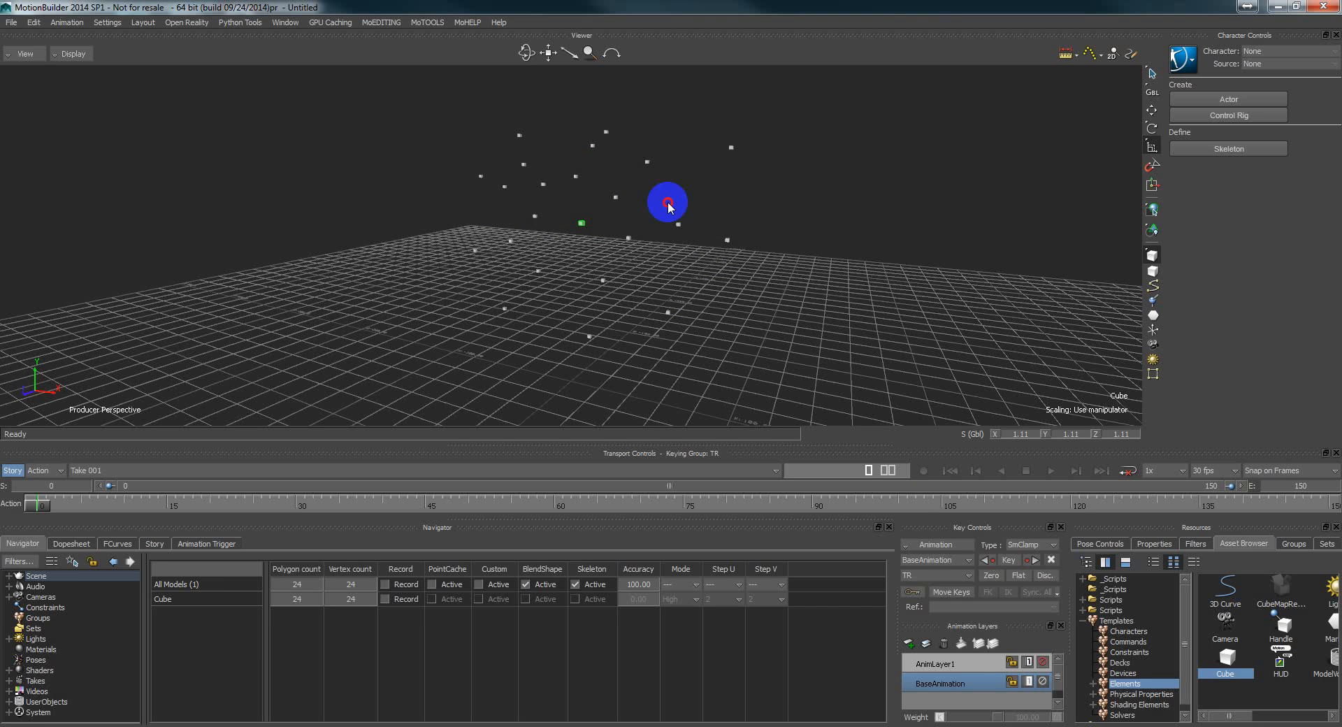
Drag the scale manipulator to enlarge the master Cube into a large block.
{"action": "left_click_drag", "start_coordinate": [667, 204], "coordinate": [565, 274]}
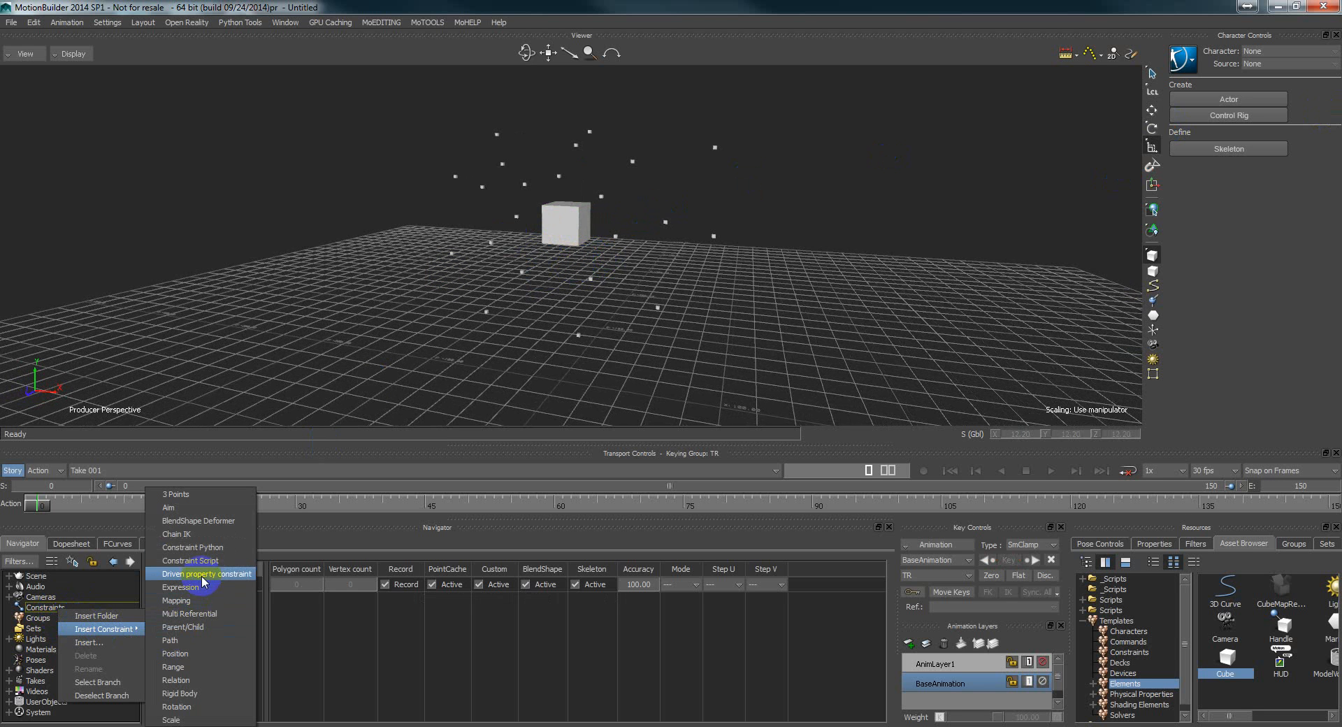
Insert a Constraint Script, arrange nodes, and connect Cube as input, Cube 1–22 as outputs.
{"action": "left_click", "coordinate": [202, 573]}
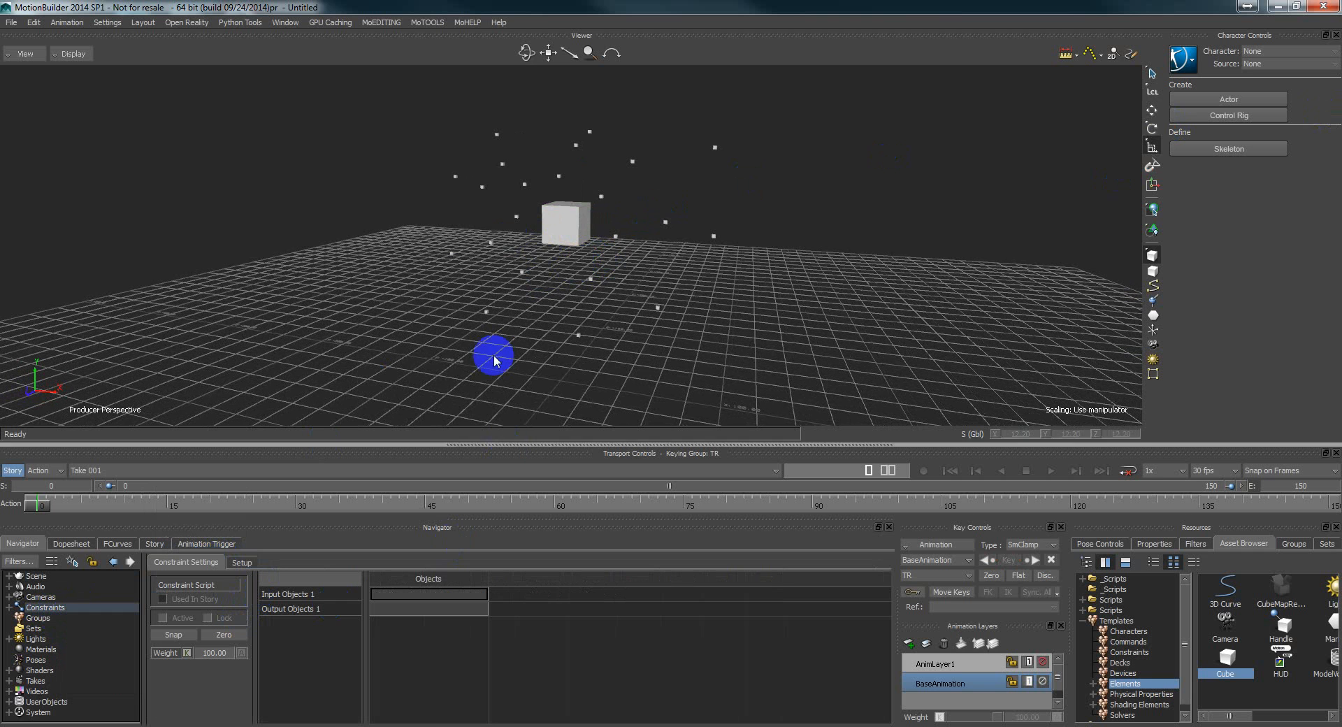
{"action": "left_click", "coordinate": [663, 273]}
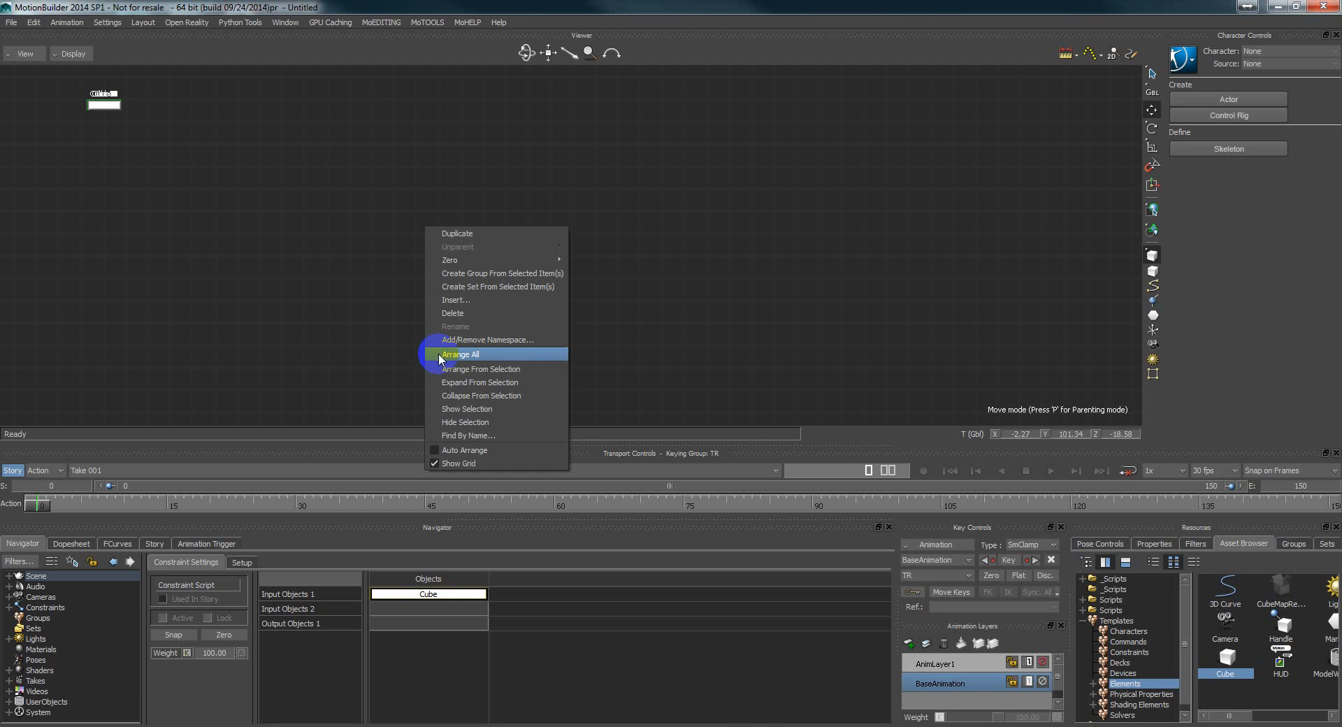
{"action": "left_click", "coordinate": [462, 353]}
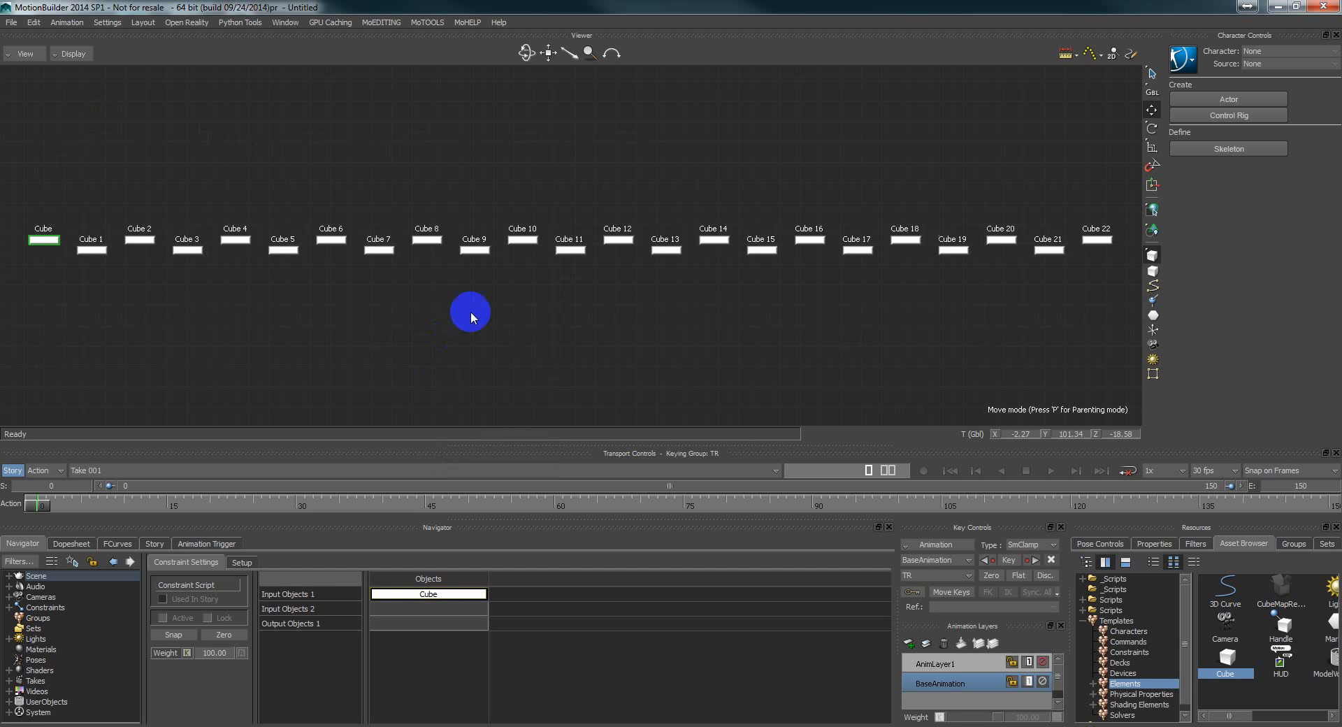
{"action": "left_click_drag", "start_coordinate": [469, 315], "coordinate": [856, 311]}
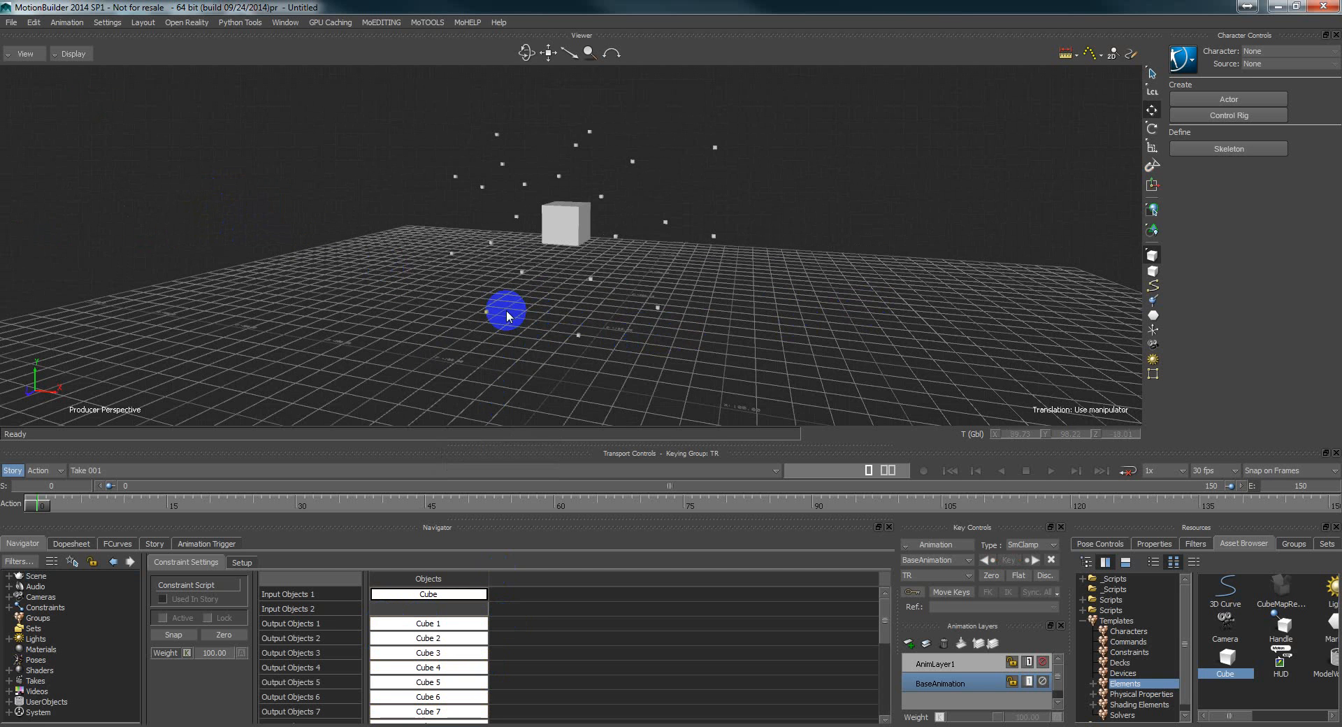
{"action": "left_click", "coordinate": [427, 623]}
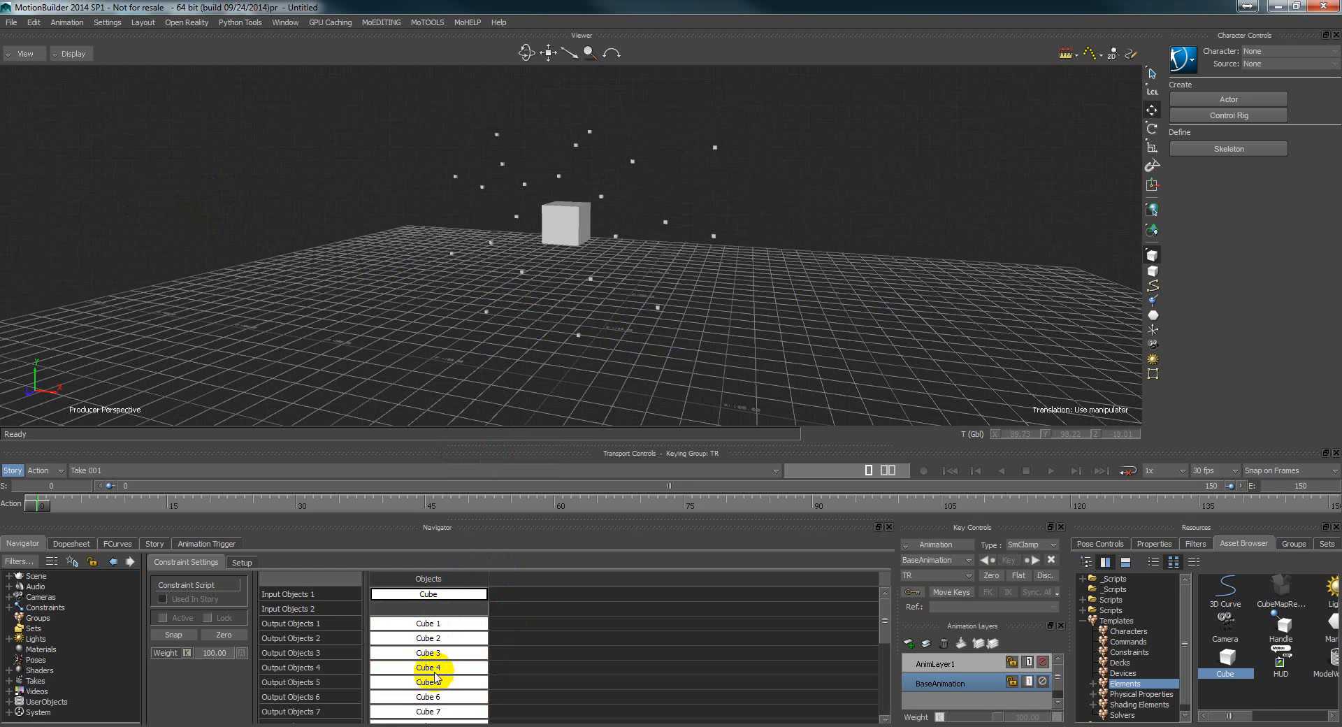
Show the Setup tab's header code and widen the Input/Output list columns.
{"action": "left_click", "coordinate": [242, 561]}
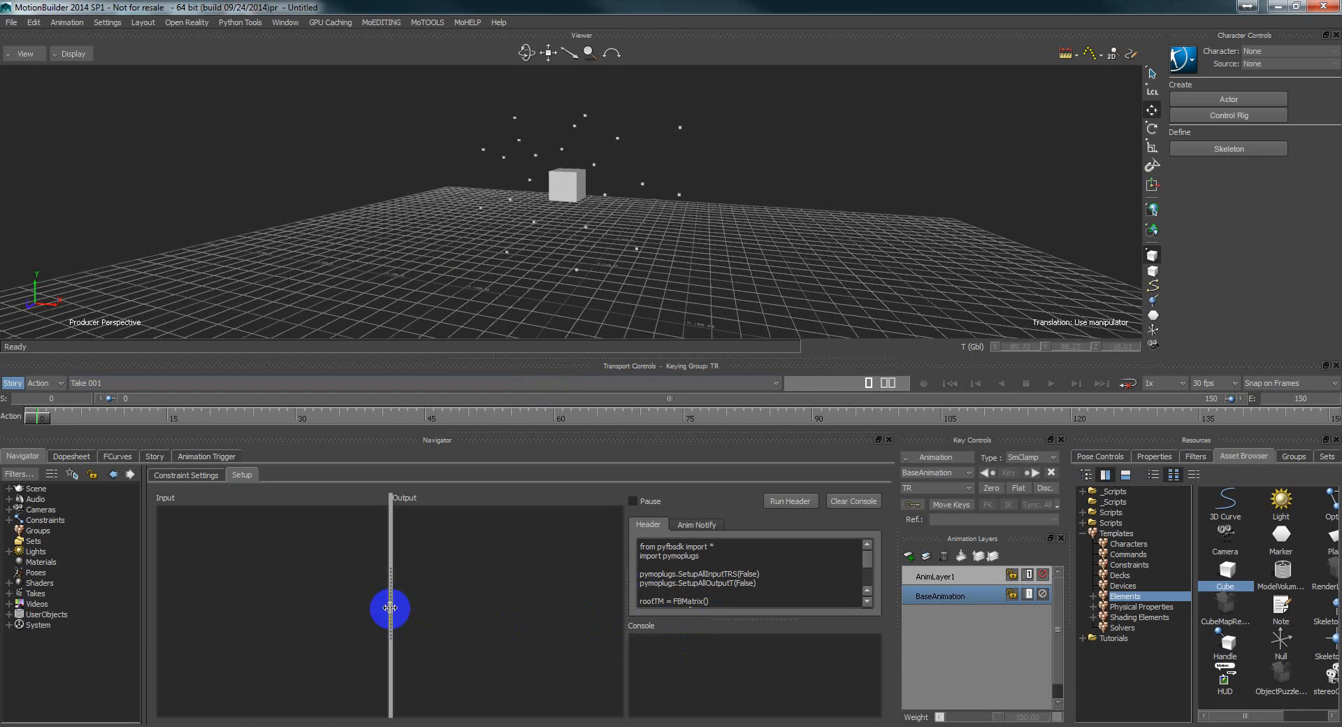
{"action": "left_click_drag", "start_coordinate": [392, 608], "coordinate": [569, 615]}
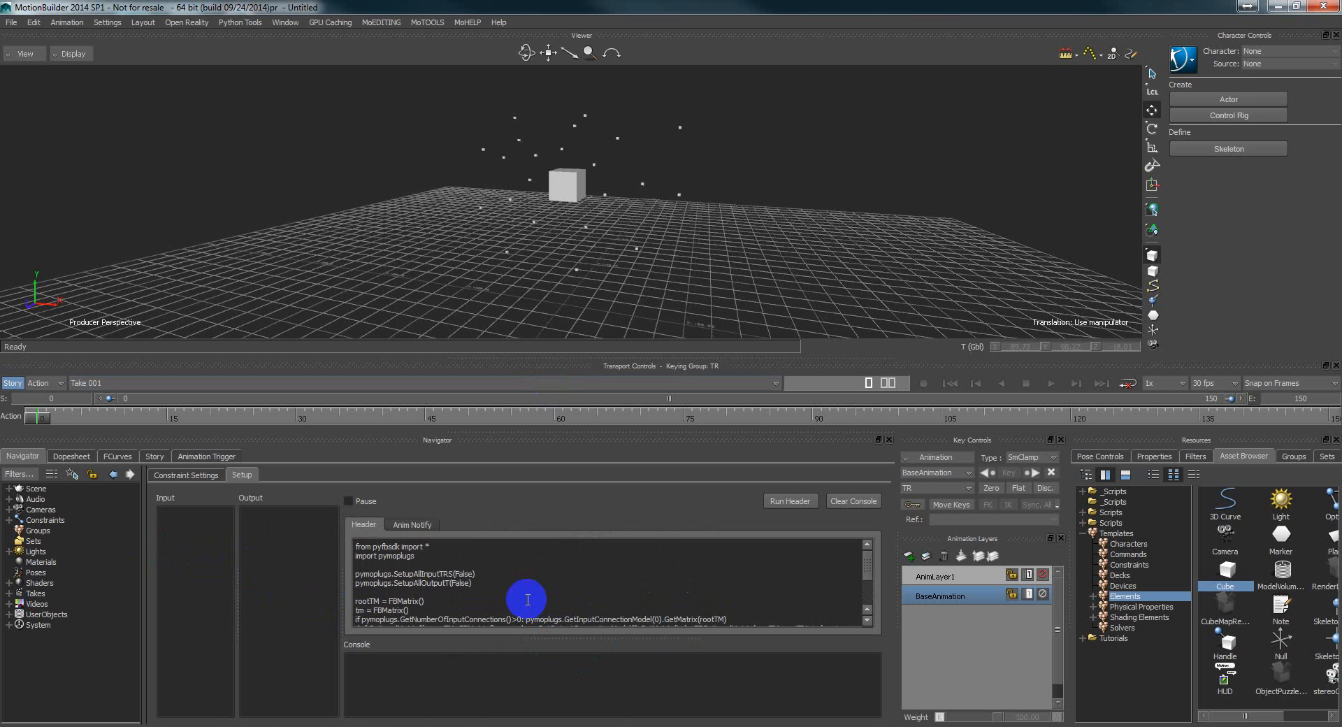
{"action": "mouse_move", "coordinate": [475, 587]}
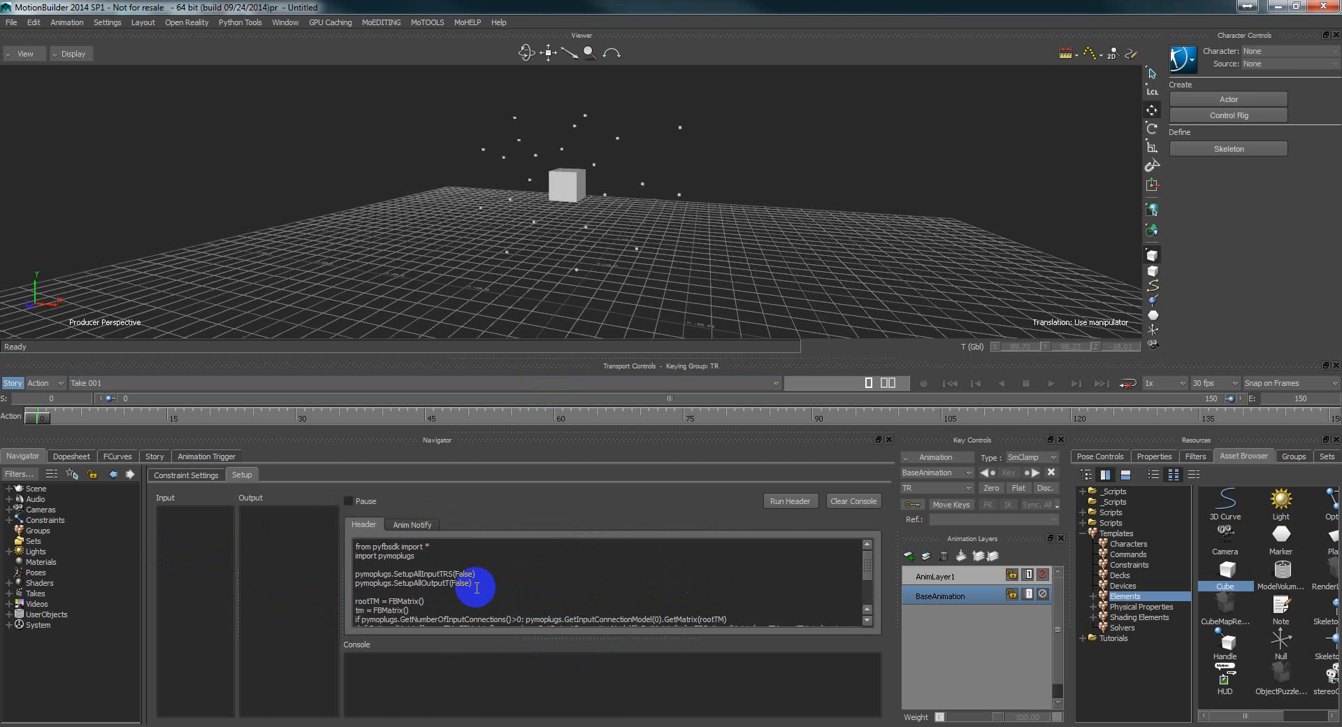
Run Header to list Cube inputs and Cube 1–22 translation outputs.
{"action": "left_click", "coordinate": [788, 501]}
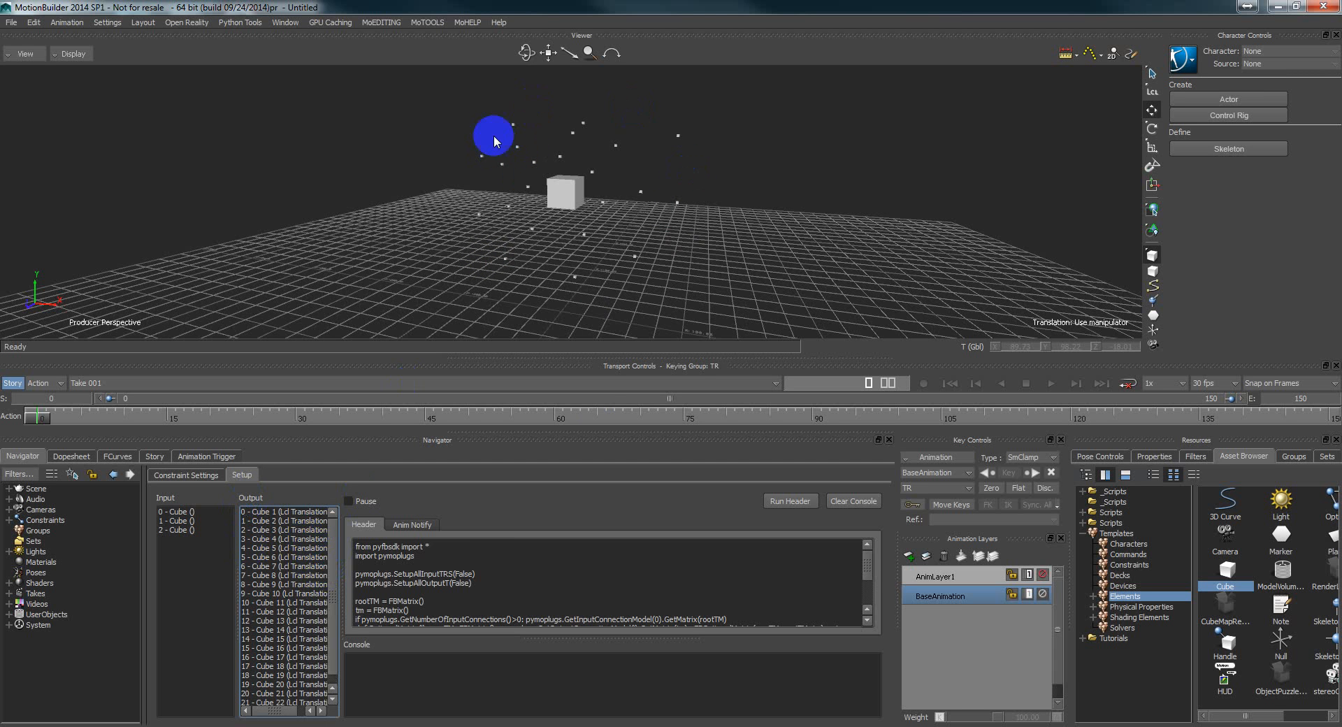
{"action": "mouse_move", "coordinate": [469, 565]}
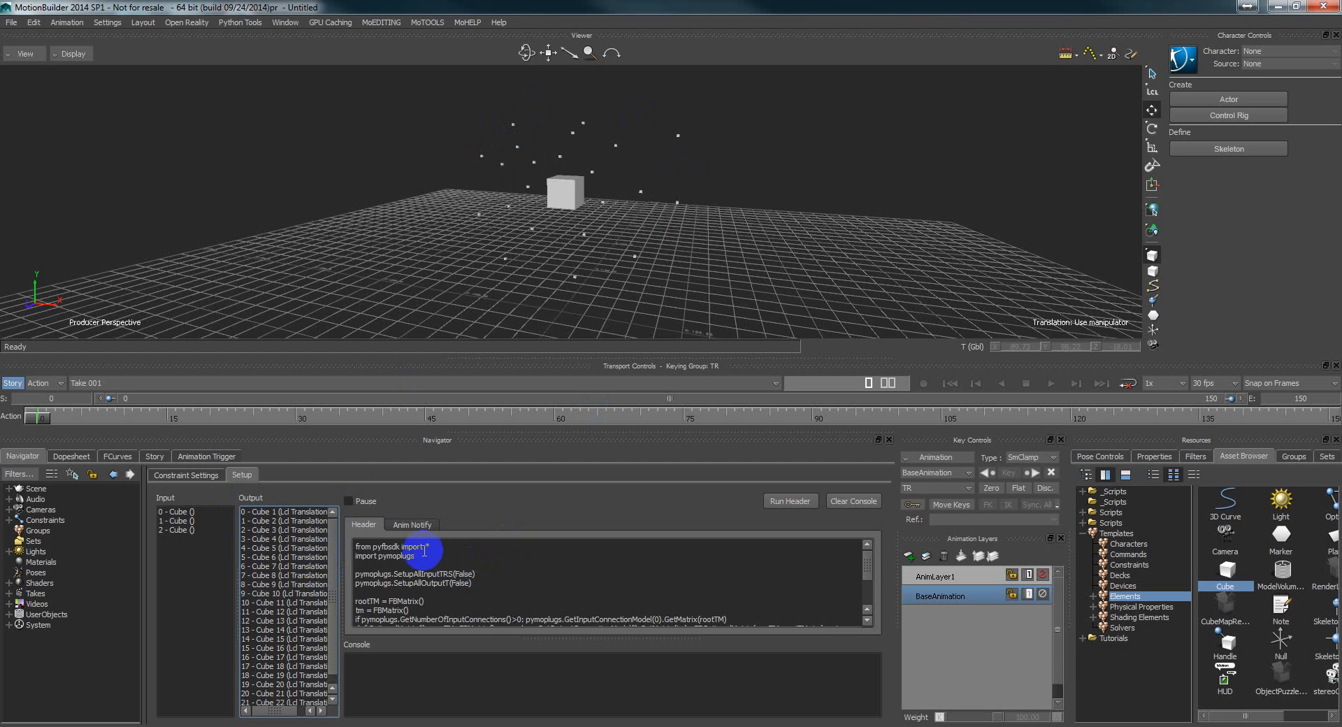
Display the Anim Notify code that sets each output cube's translation from the input matrix.
{"action": "left_click", "coordinate": [412, 525]}
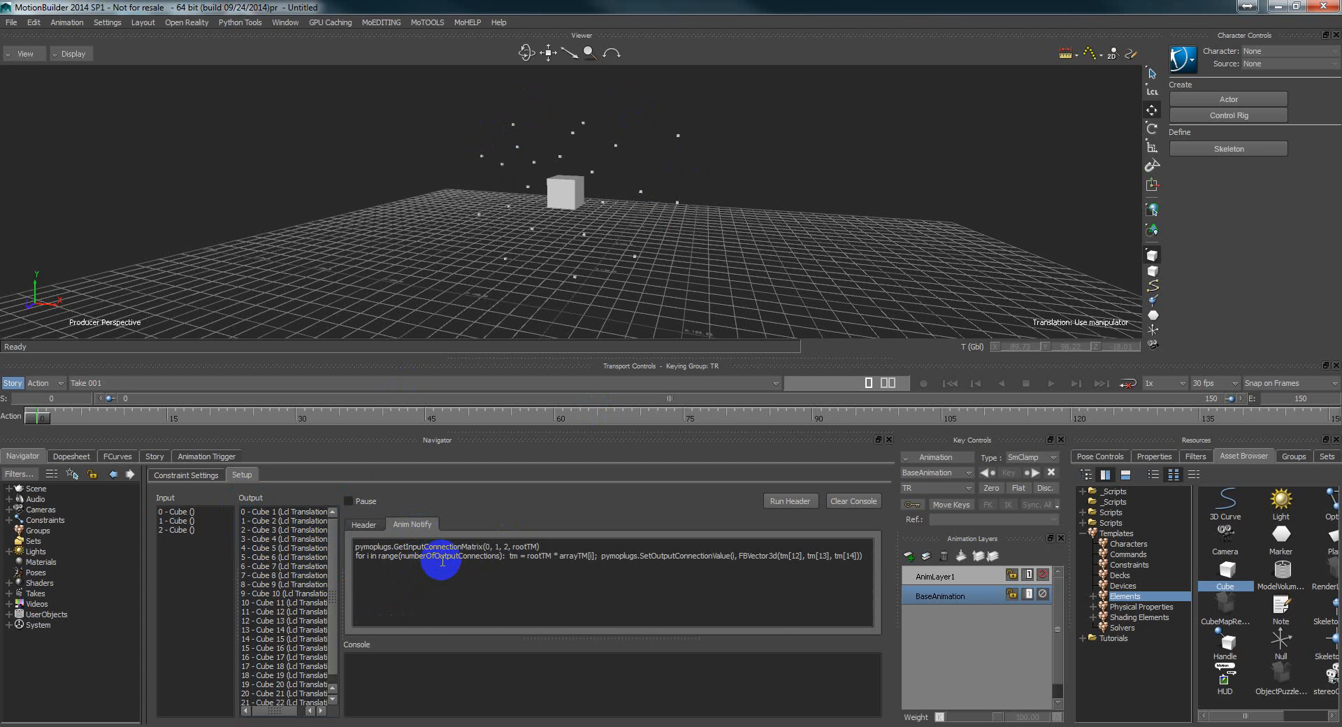
{"action": "mouse_move", "coordinate": [518, 563]}
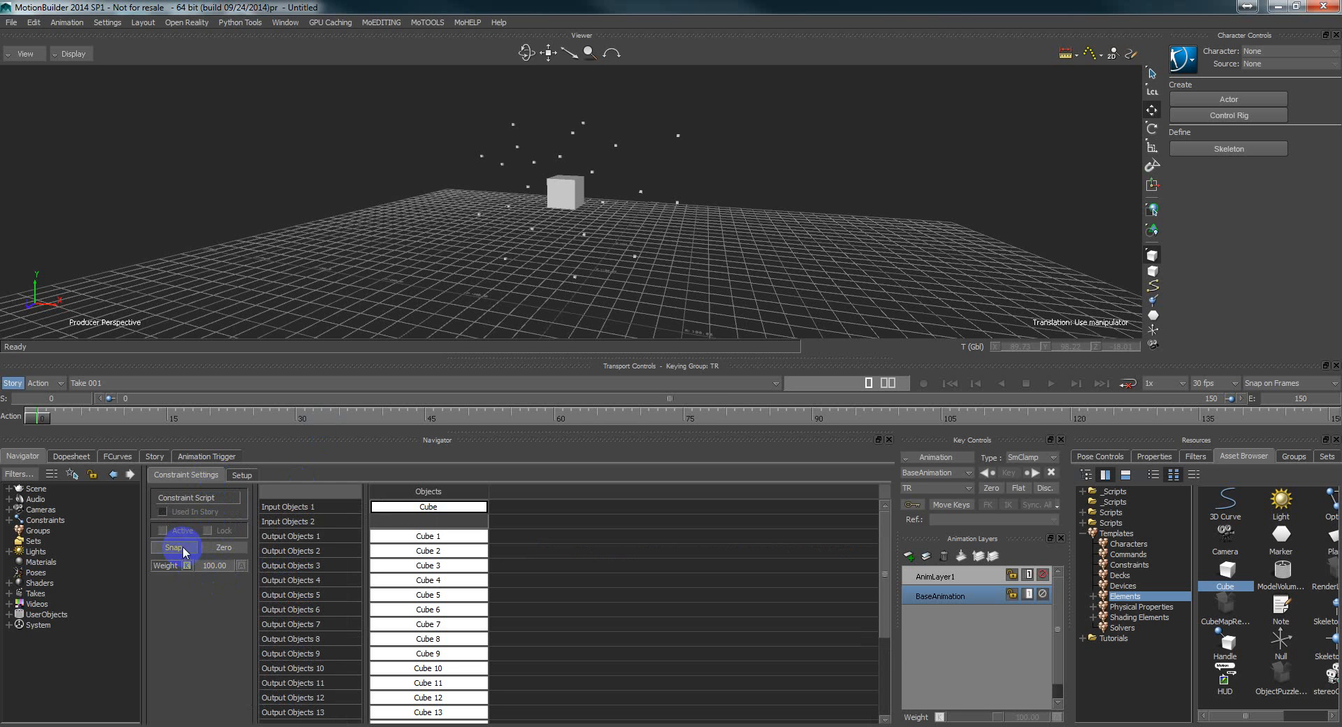
Snap-activate the constraint, then rotate the master Cube so the small cubes follow.
{"action": "left_click", "coordinate": [163, 529]}
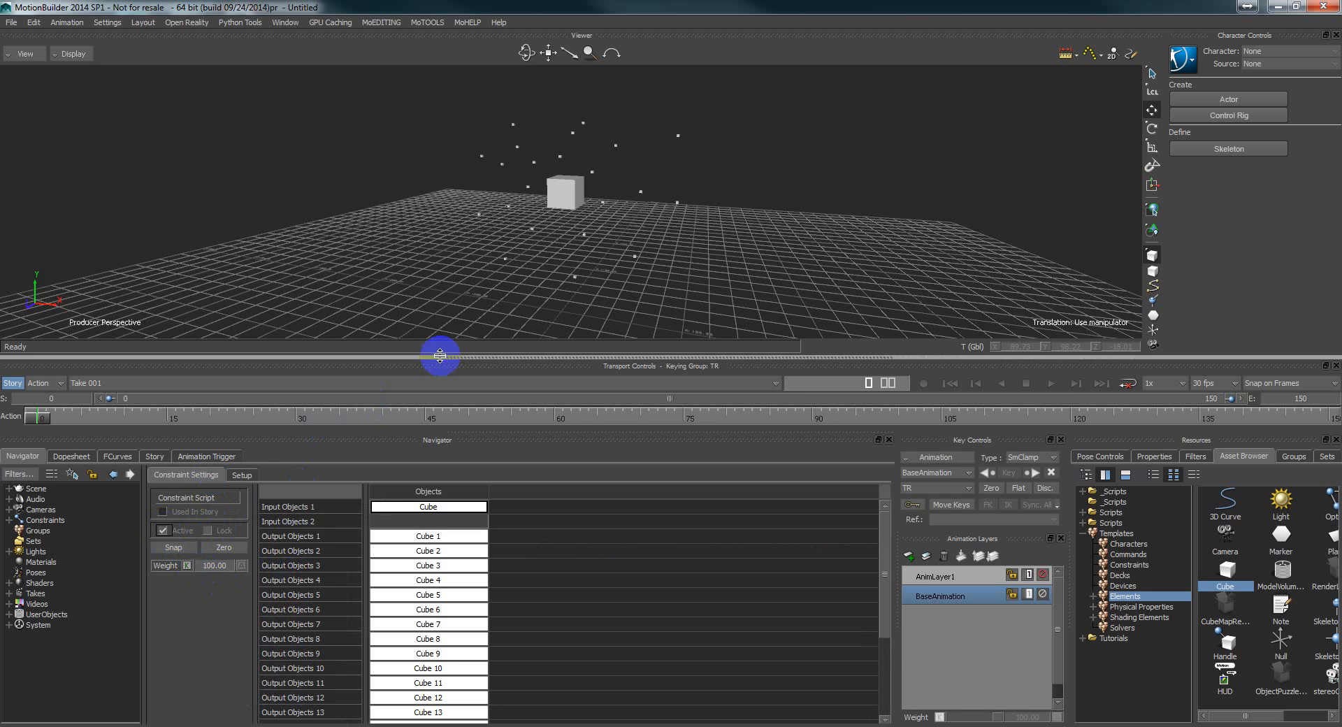
{"action": "left_click", "coordinate": [560, 188]}
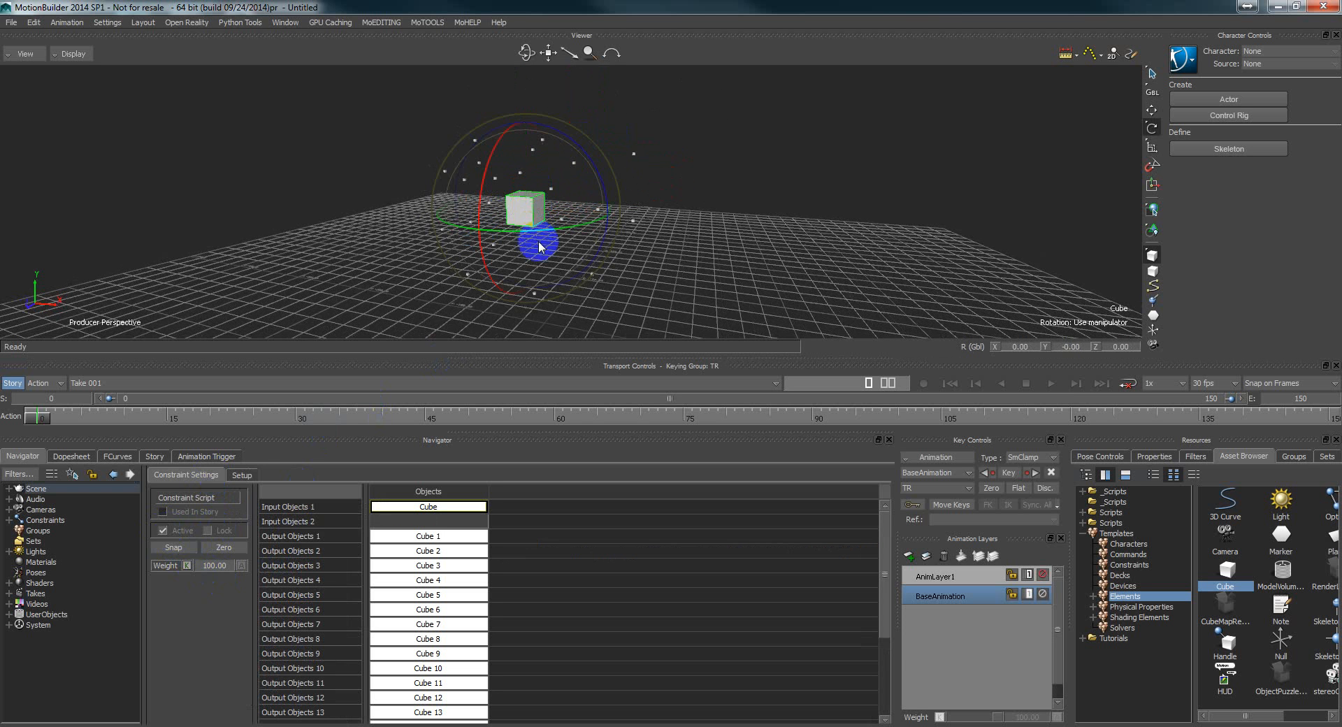
{"action": "left_click_drag", "start_coordinate": [540, 246], "coordinate": [481, 190]}
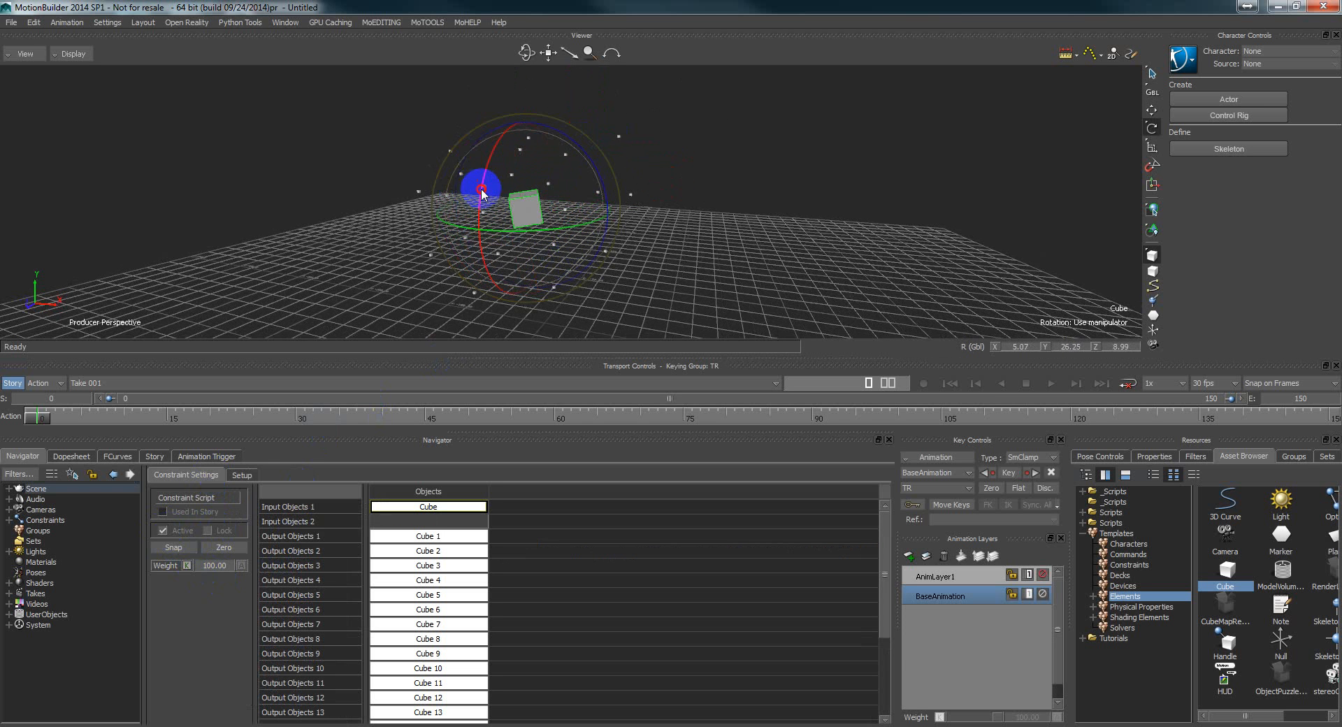